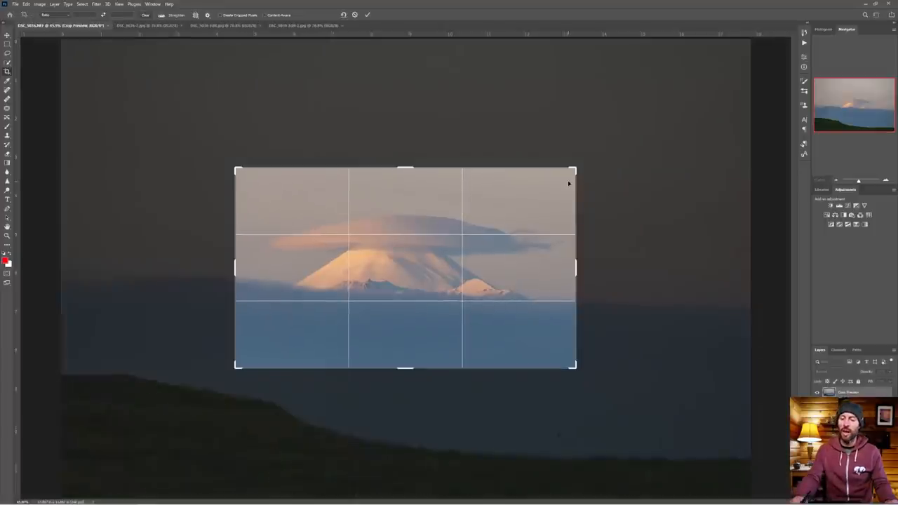
- Commit the tight crop leaving only the volcano and its lenticular cloud
key(Enter)
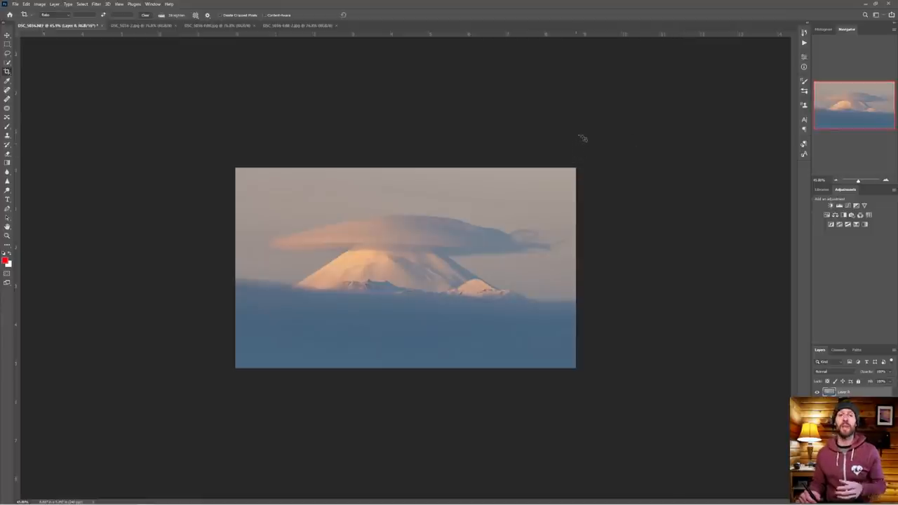
mouse_move(594, 118)
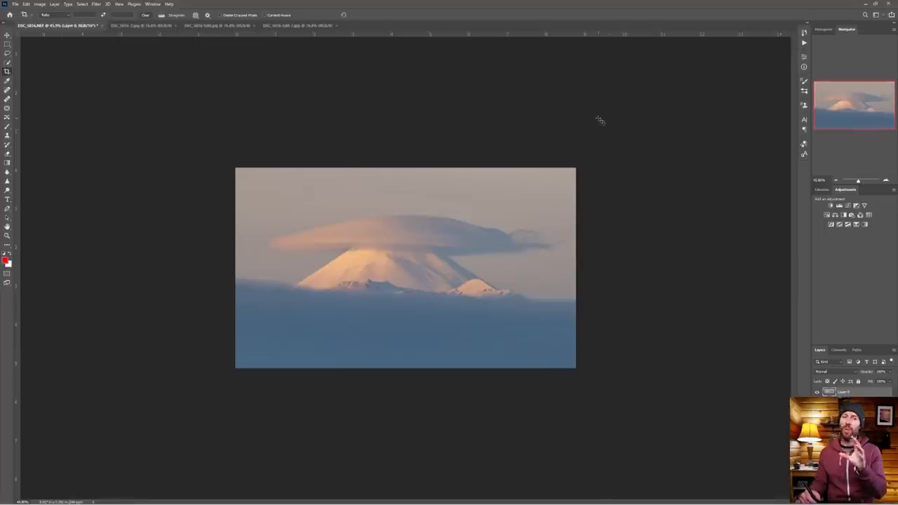
mouse_move(594, 125)
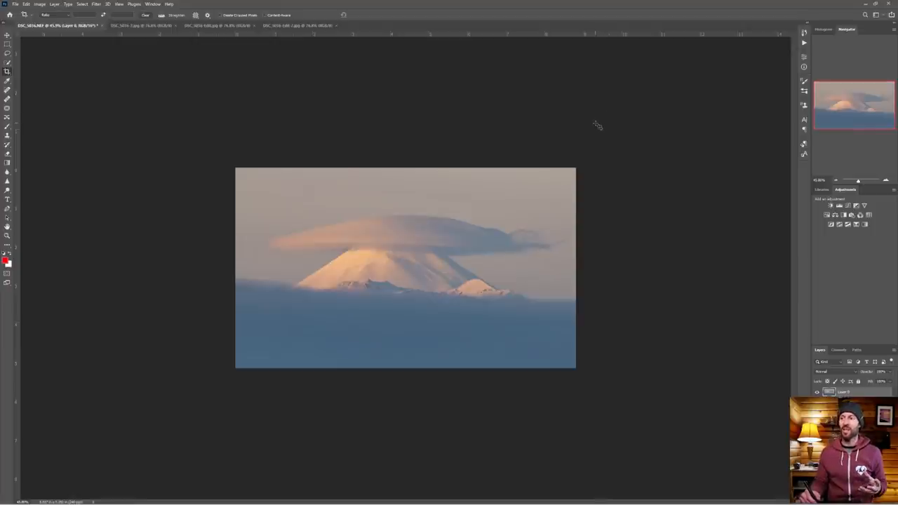
mouse_move(574, 127)
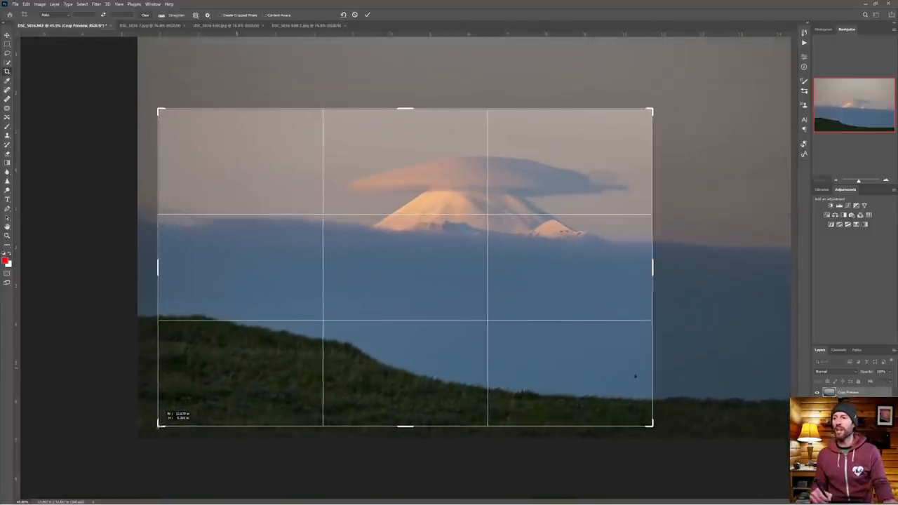
- Widen the crop to keep the grassy ridge, then mark the ridge line with a red brush stroke
drag(651, 266, 671, 267)
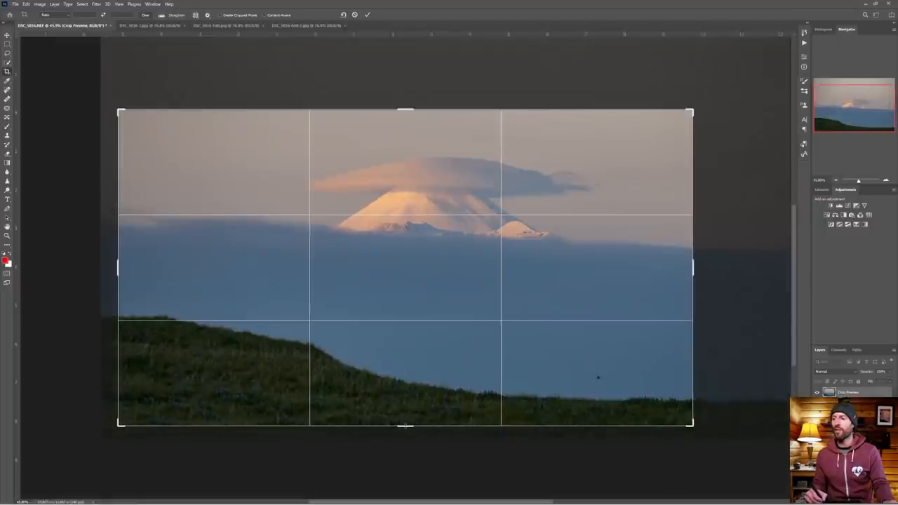
key(Enter)
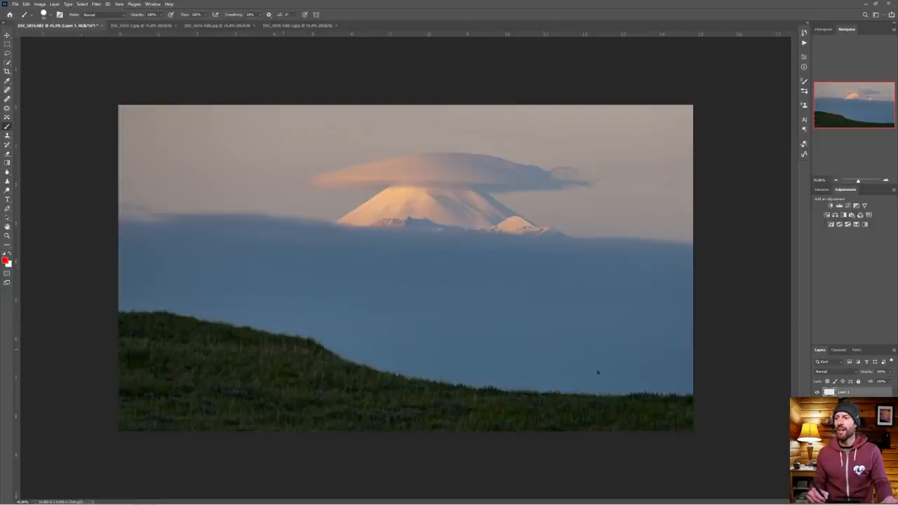
drag(362, 368, 460, 382)
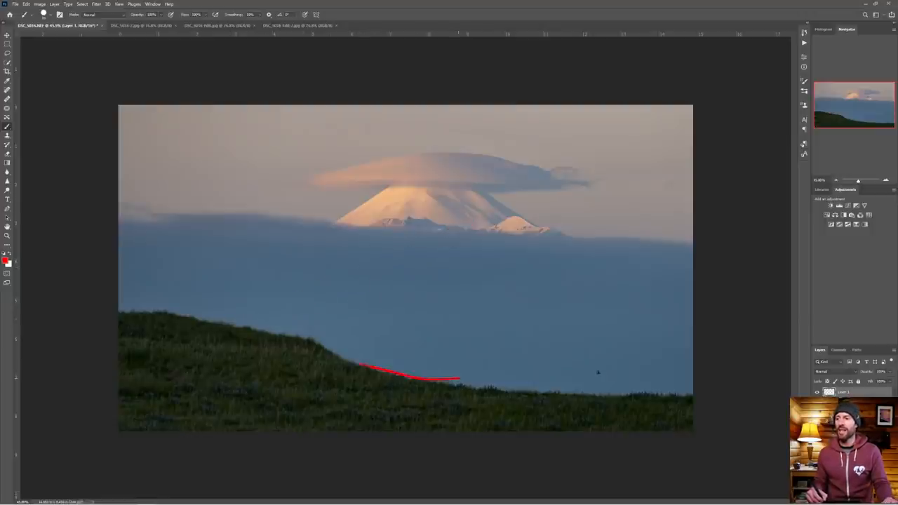